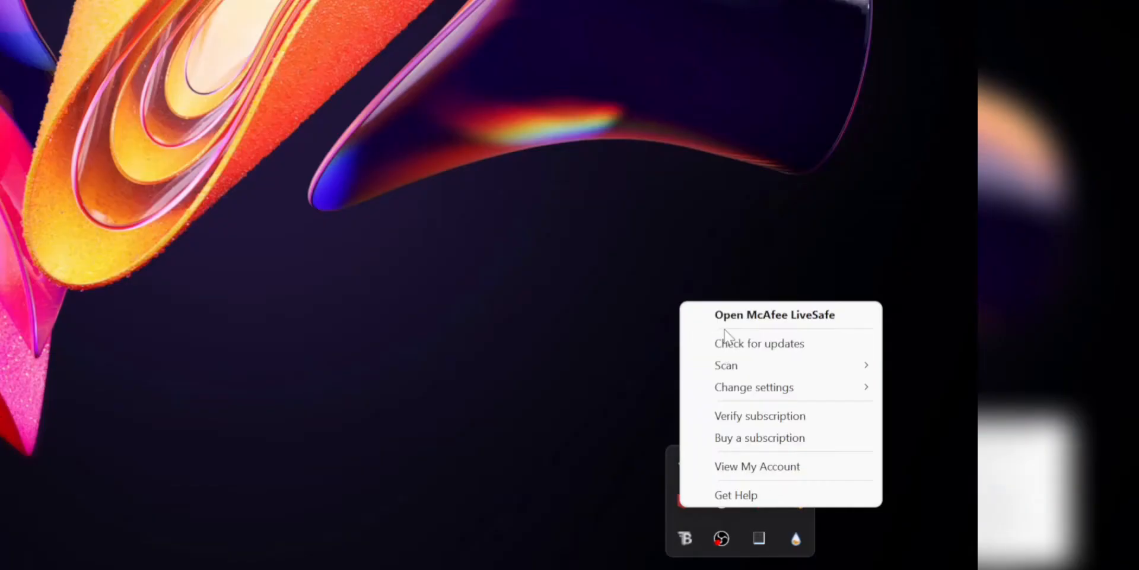
mouse_move(753, 387)
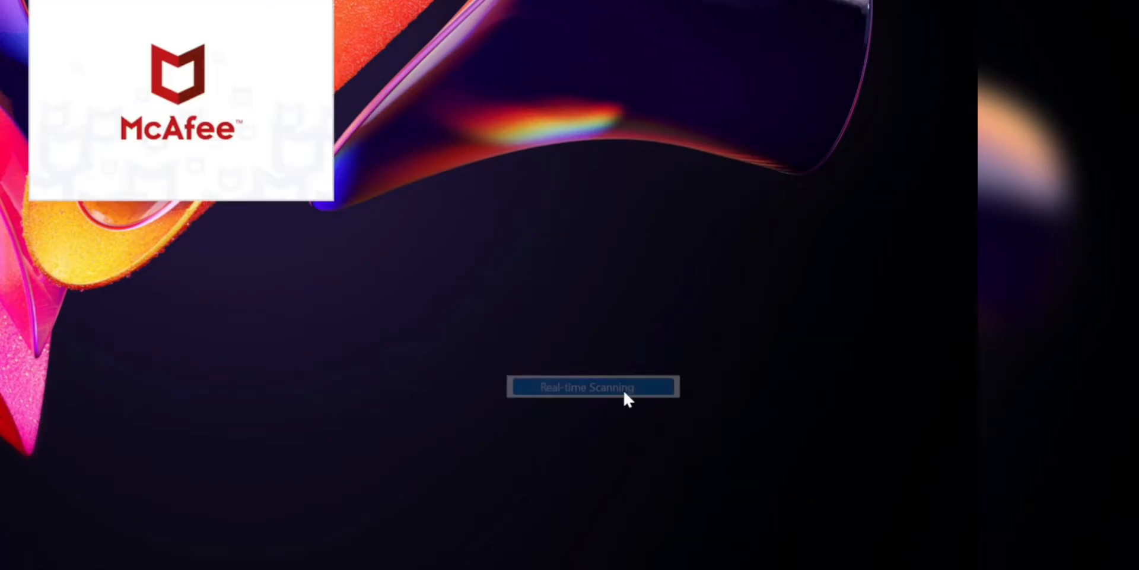
Show the Real-Time Scanning page with scanning on and the Excluded Files area
left_click(593, 387)
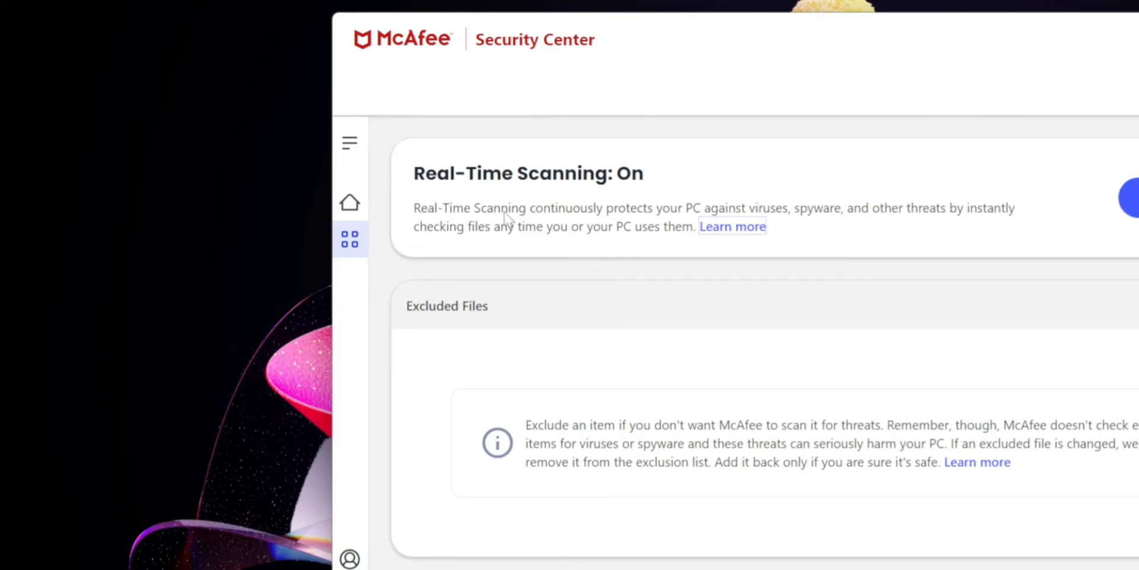
mouse_move(804, 215)
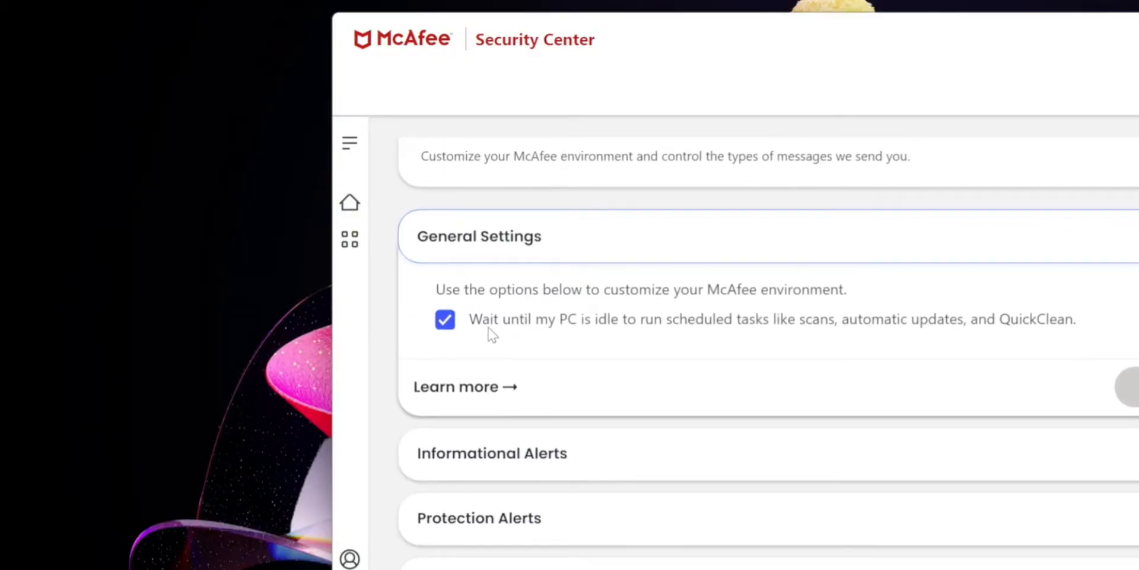
Reveal the idle-task checkbox for scheduled scans, updates and QuickClean
scroll("down", 3)
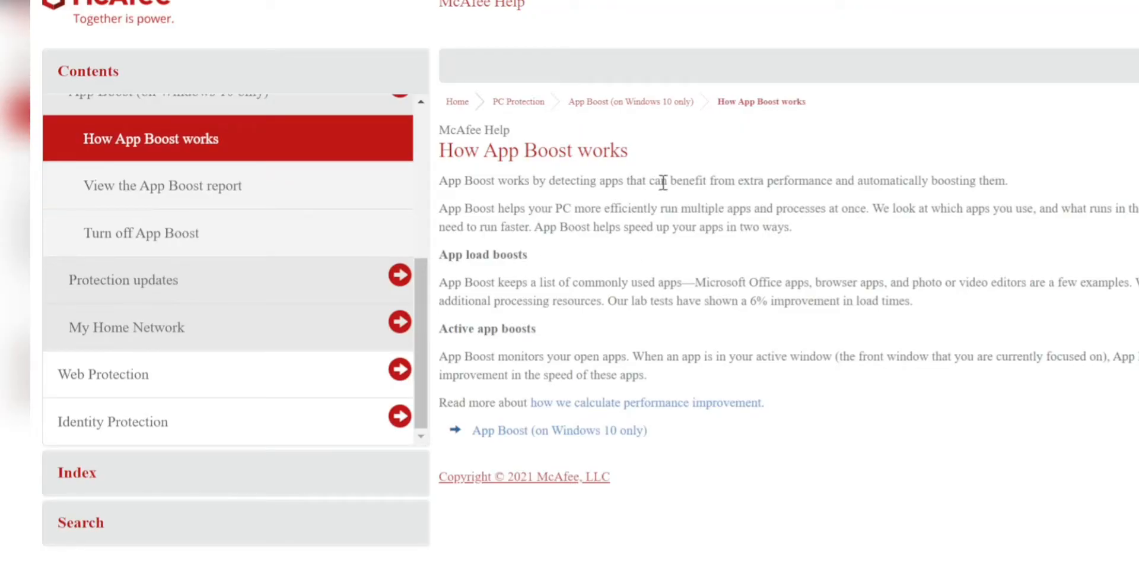
left_click_drag(666, 180, 832, 180)
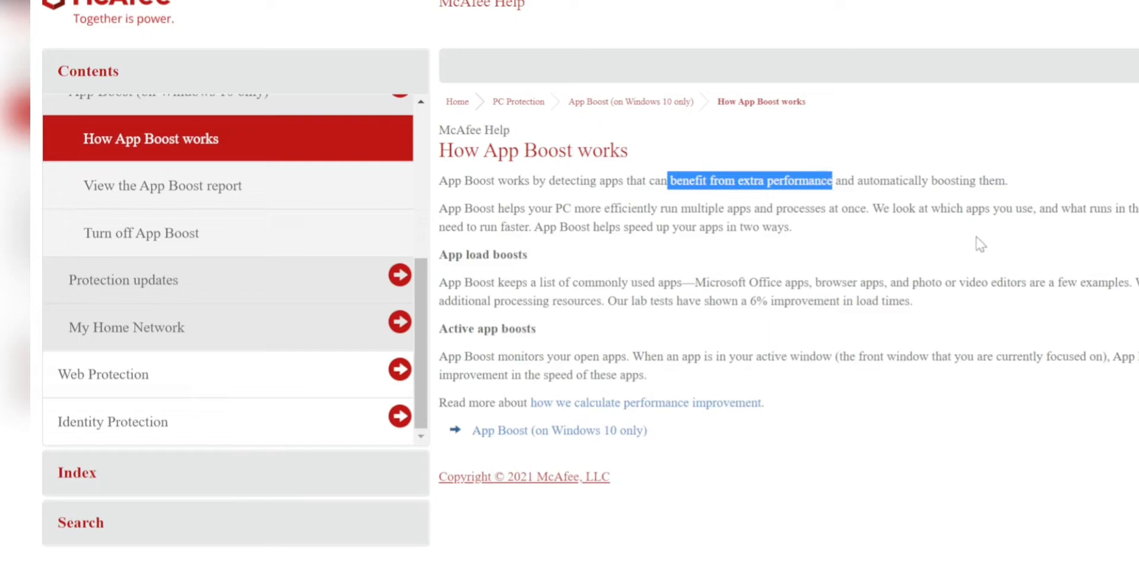
left_click(961, 214)
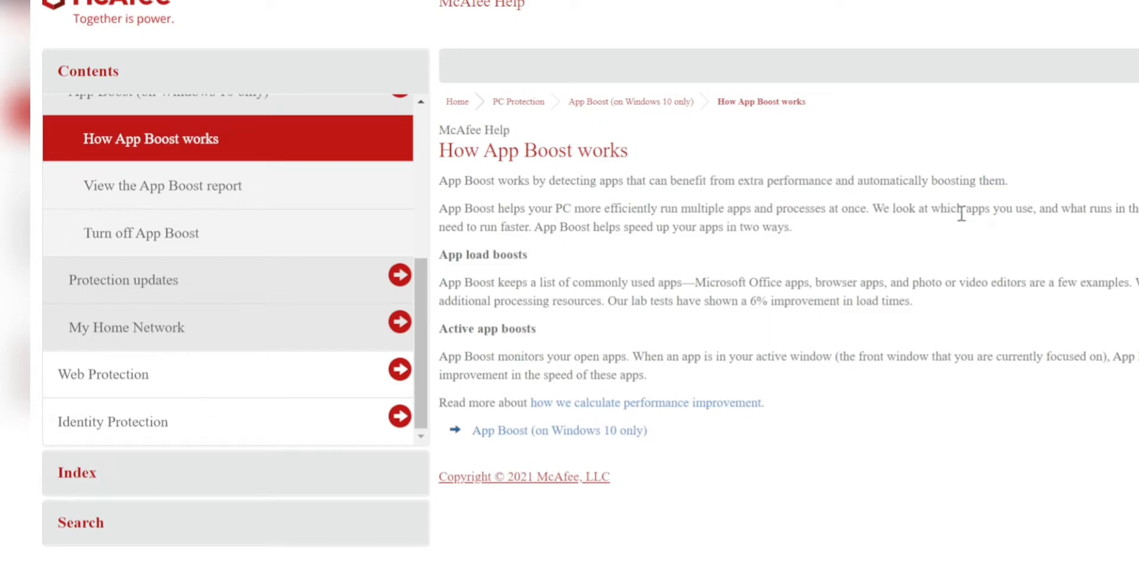
left_click_drag(932, 209, 1138, 209)
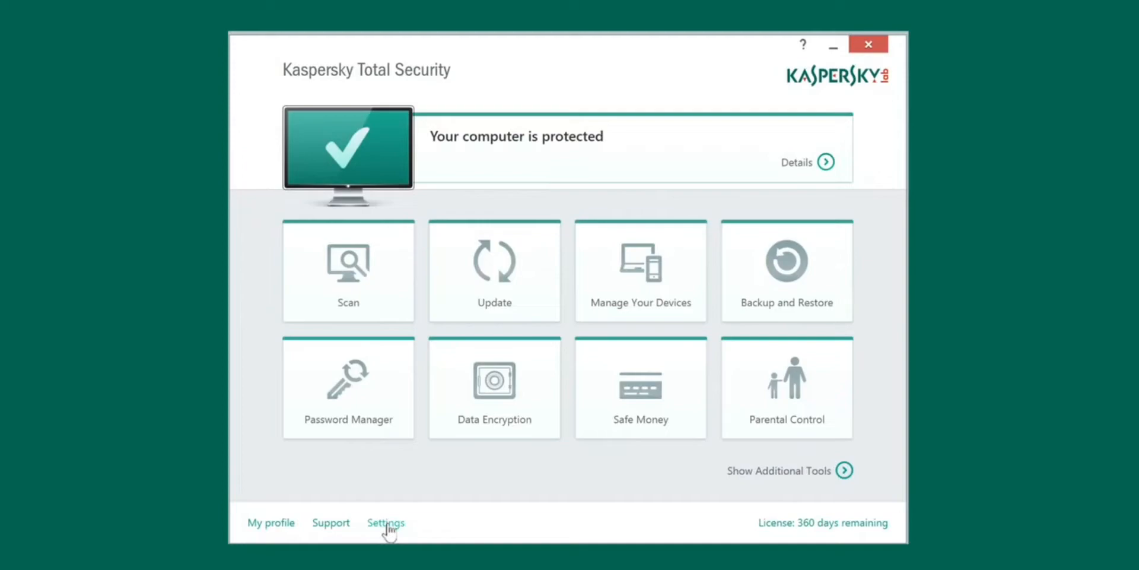
Unlock Kaspersky's password-protected application settings with the password
left_click(385, 522)
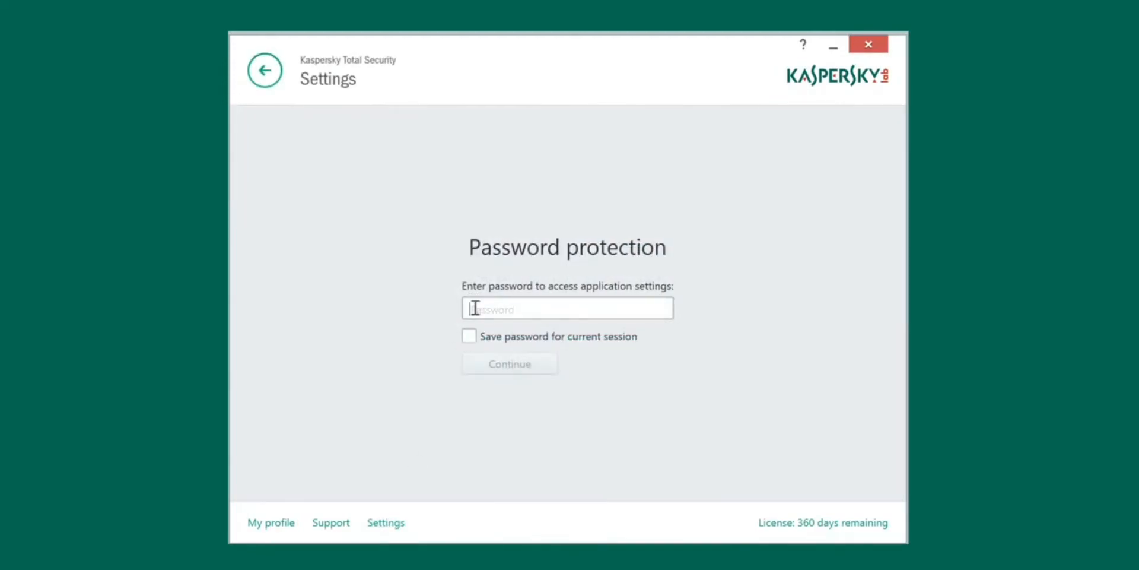
type("password")
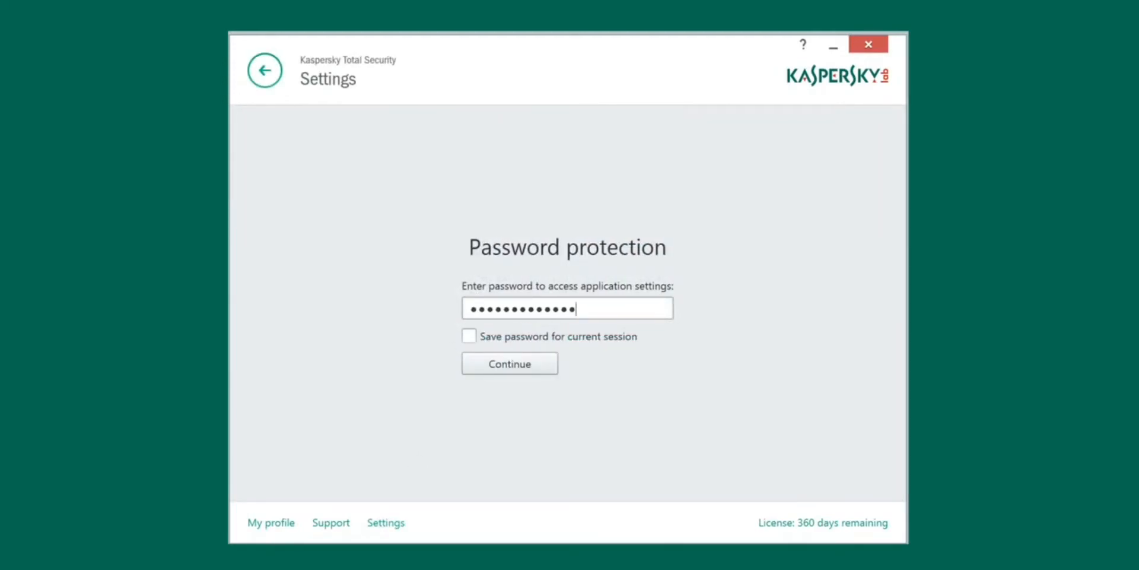
left_click(509, 363)
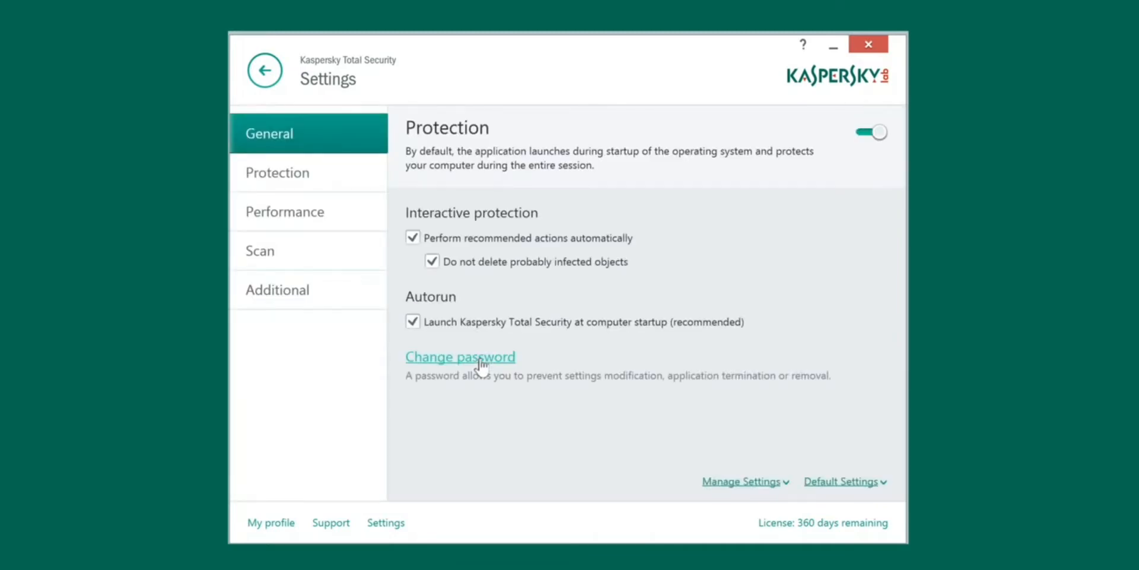
Show Kaspersky's Performance options and adjust a performance setting
left_click(285, 211)
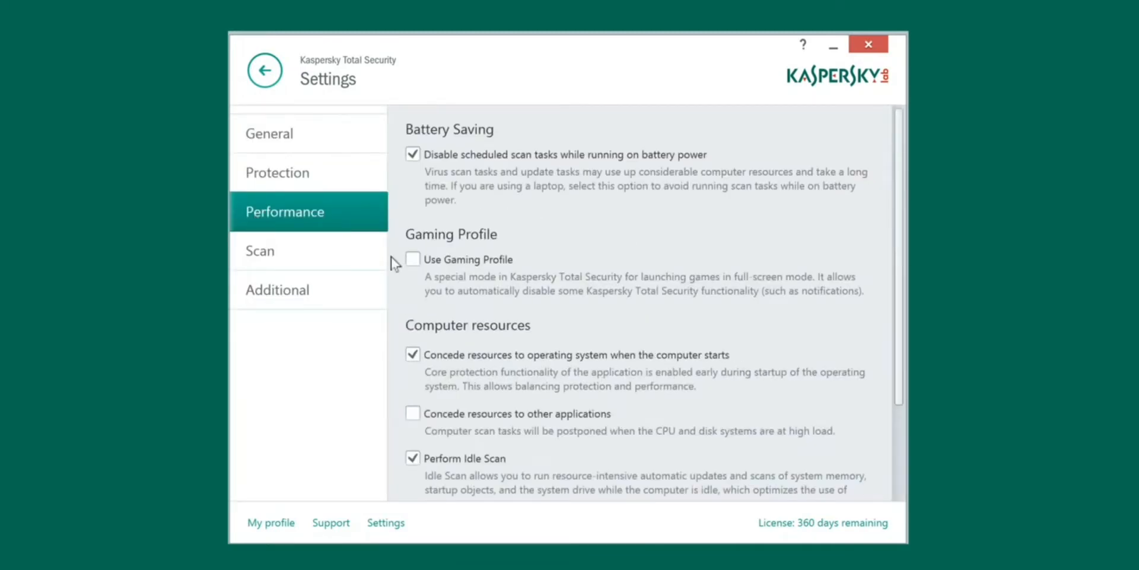
left_click(413, 260)
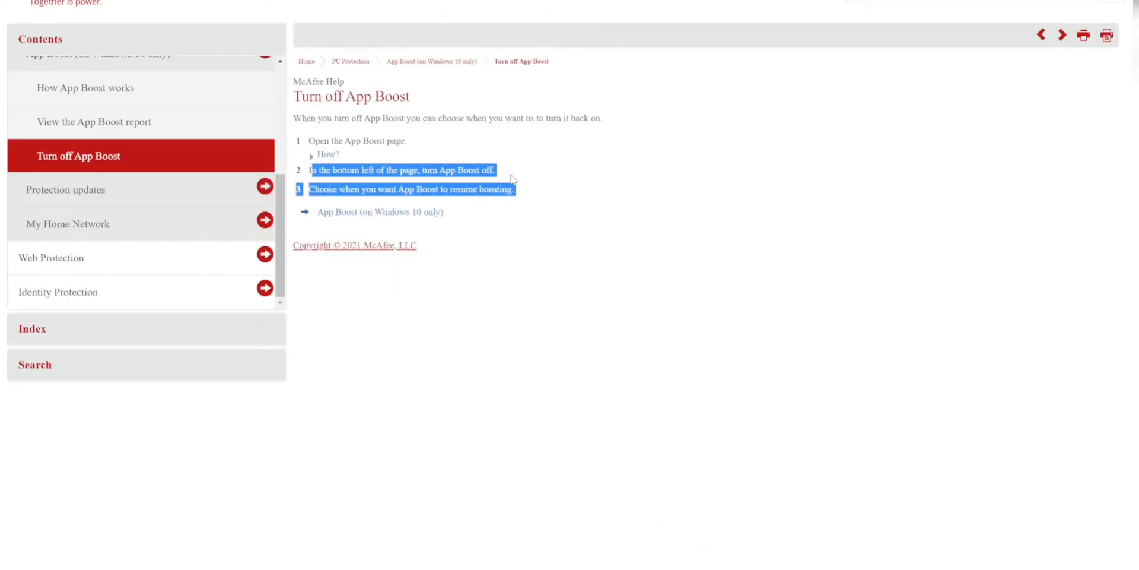
Show the McAfee Firewall page and reach the sidebar settings gear
left_click(443, 241)
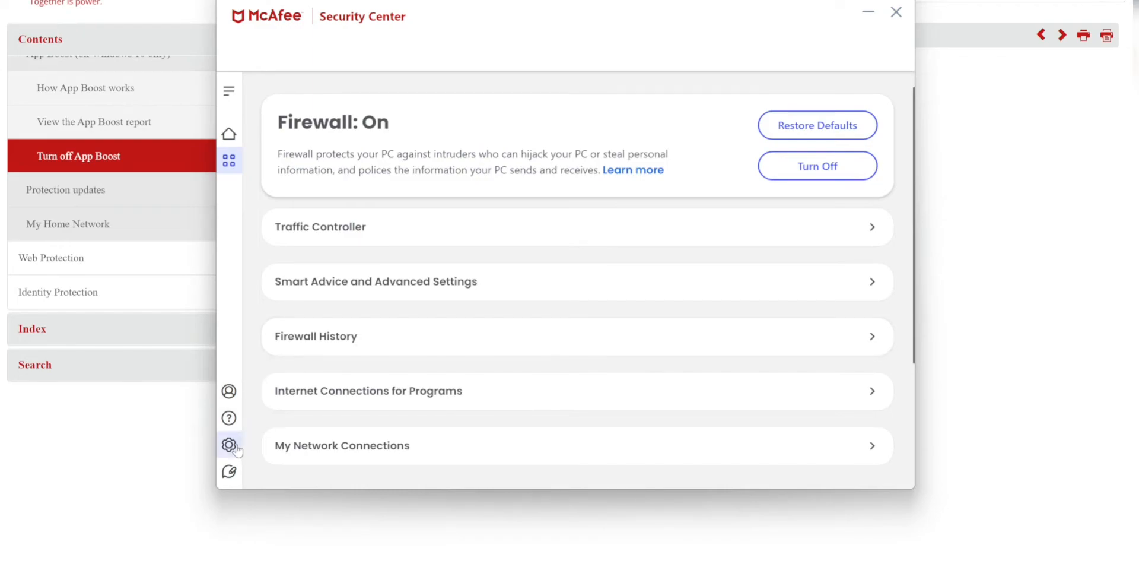
left_click(229, 444)
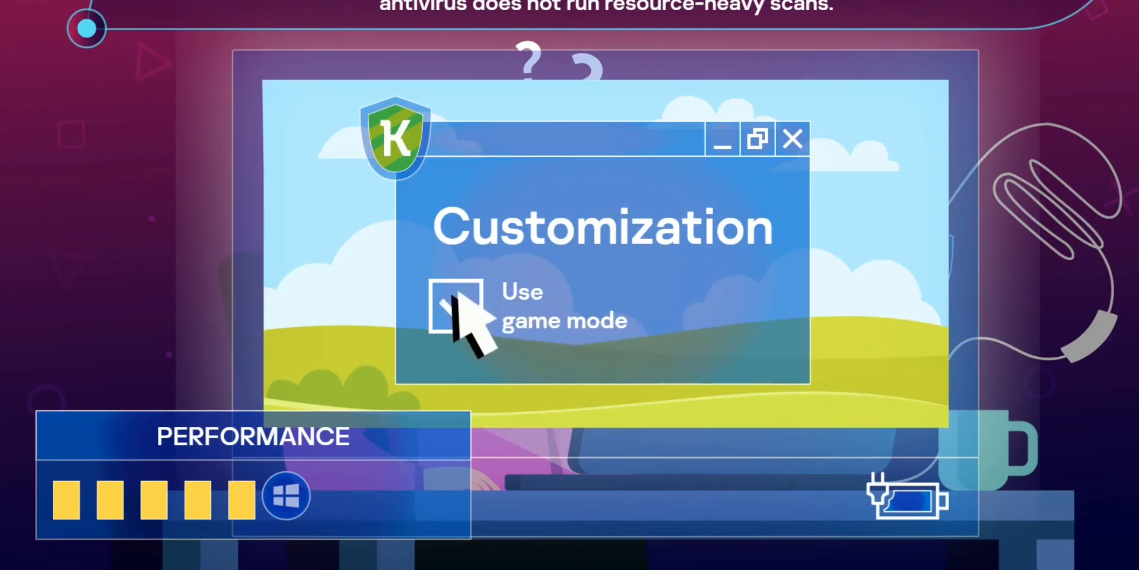
left_click(458, 308)
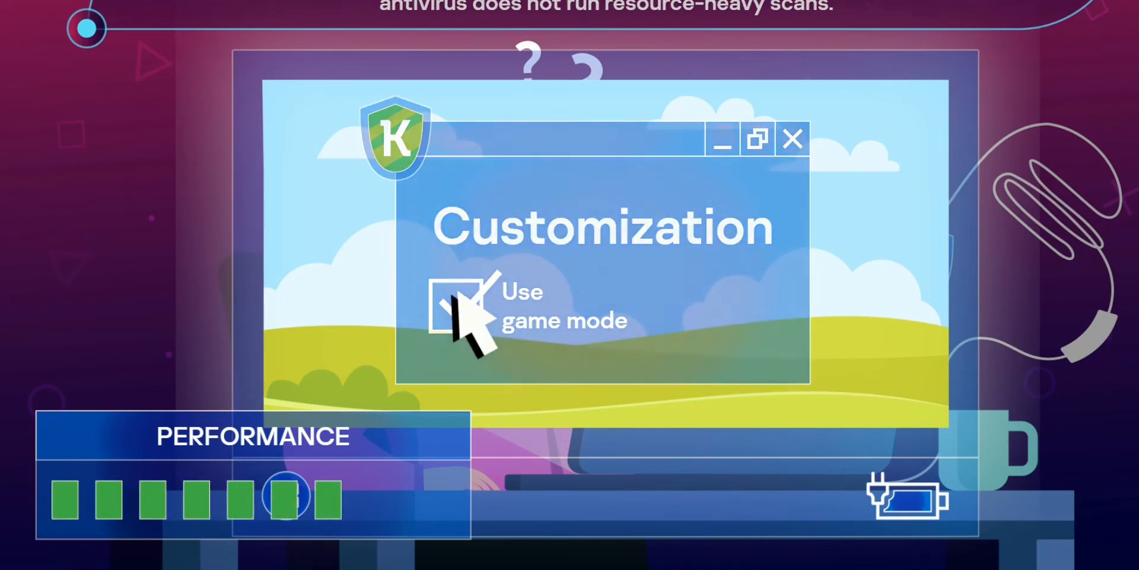
left_click(458, 308)
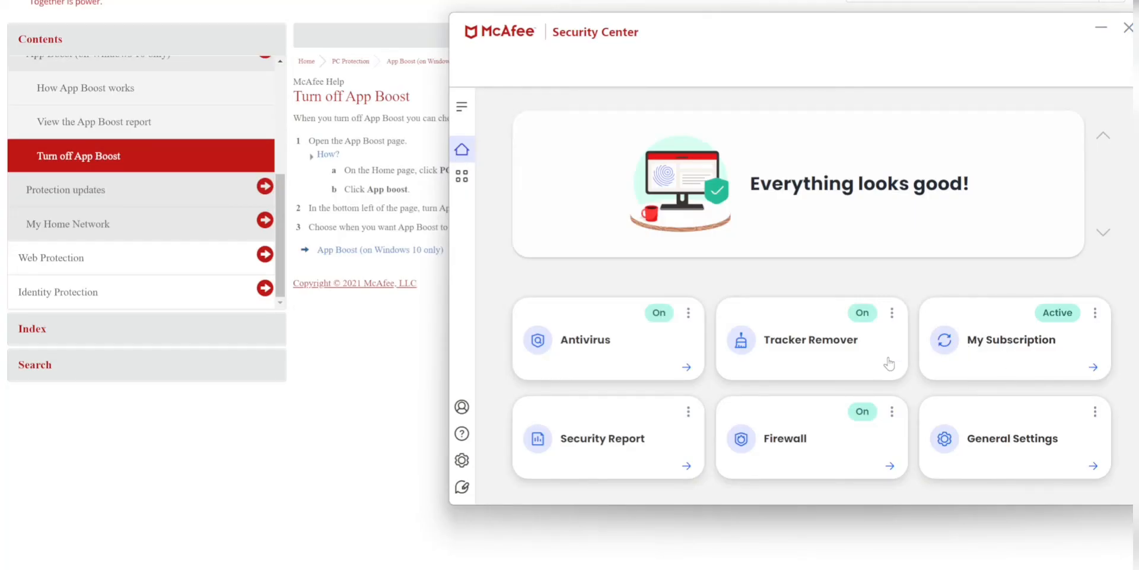
mouse_move(782, 210)
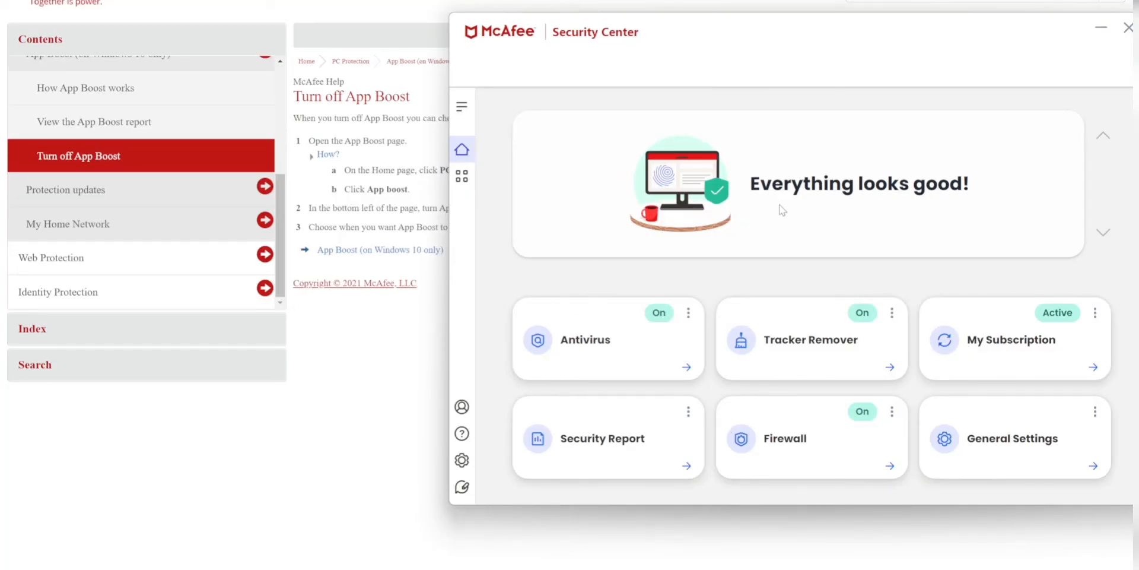